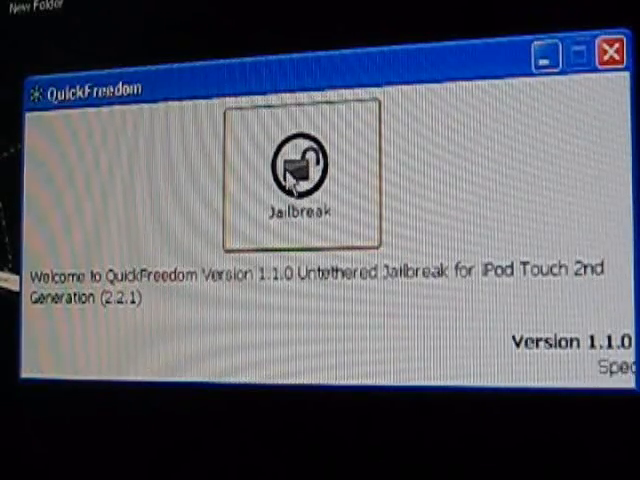
- Begin the jailbreak, reaching Step 1 with LibUSB installed and original 2.2.1 firmware found
{"action": "left_click", "coordinate": [296, 175]}
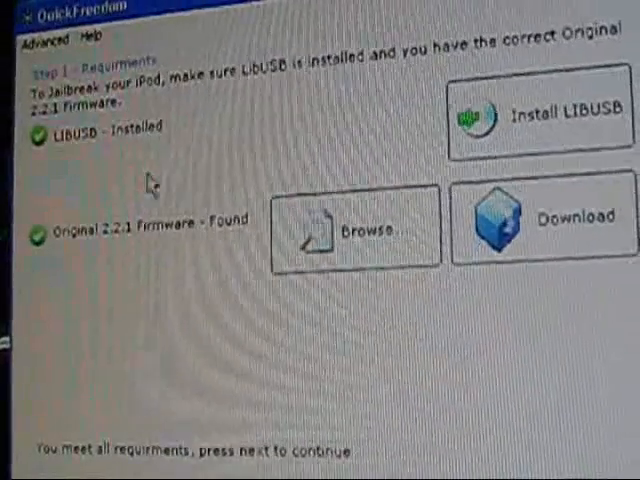
{"action": "mouse_move", "coordinate": [100, 140]}
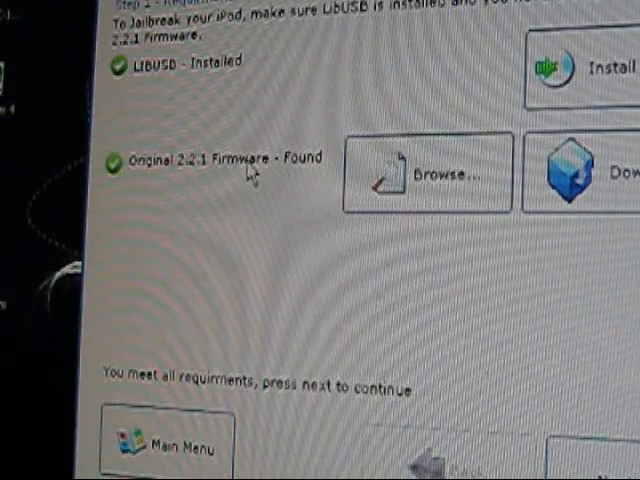
{"action": "mouse_move", "coordinate": [290, 188]}
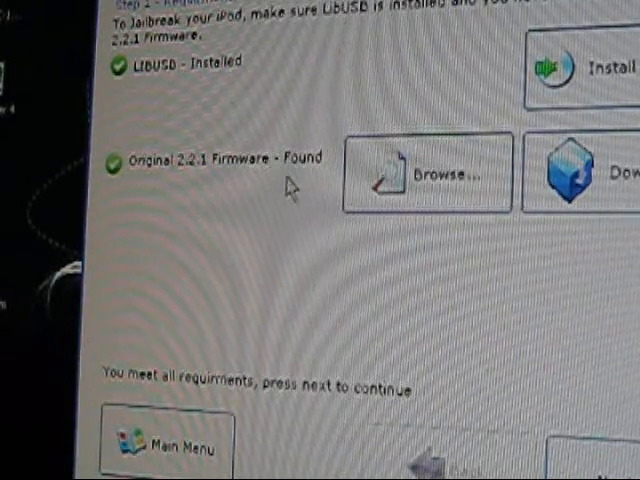
{"action": "mouse_move", "coordinate": [285, 170]}
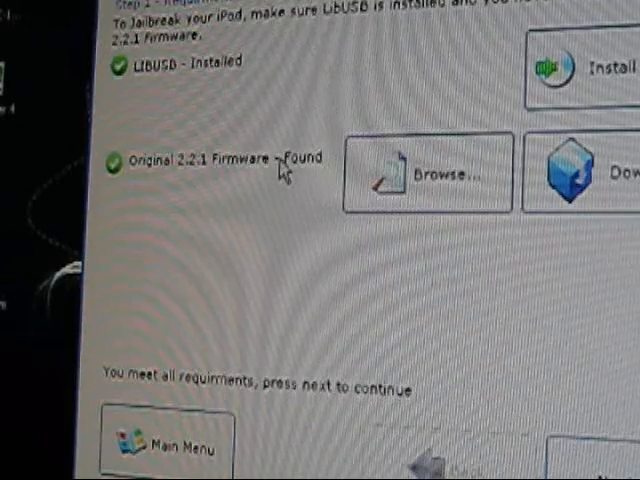
{"action": "mouse_move", "coordinate": [375, 180]}
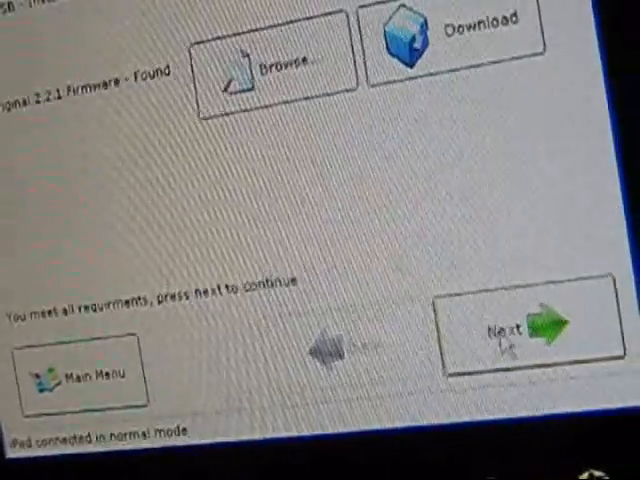
- Continue past the satisfied requirements to Step 2, Create Custom Firmware
{"action": "left_click", "coordinate": [522, 330]}
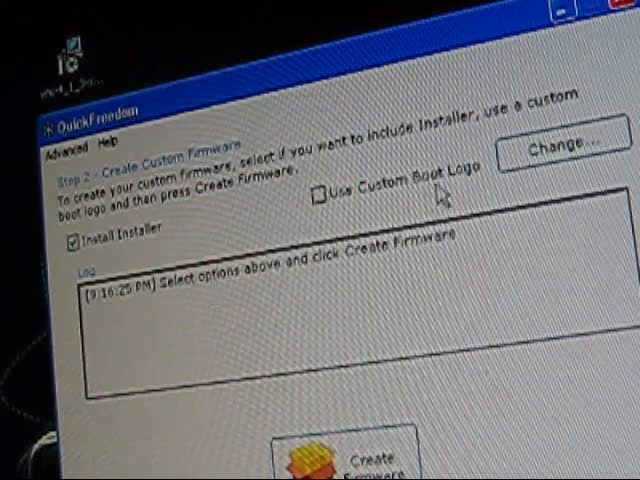
{"action": "mouse_move", "coordinate": [440, 195]}
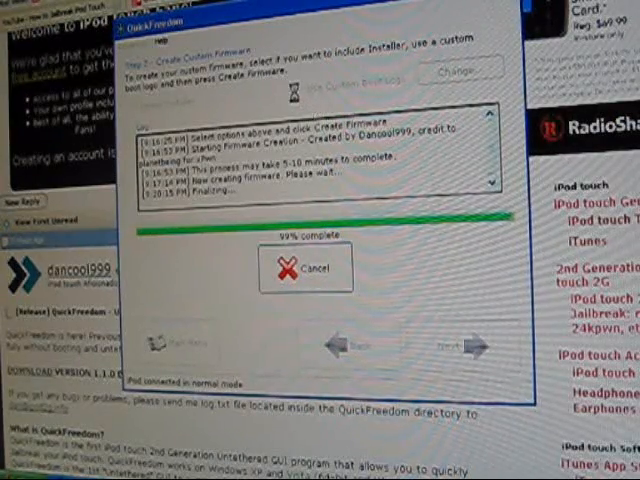
- Create and patch the custom 2.2.1 firmware, confirm success, and reach Step 3 Pre-Jailbreak DFU prompt
{"action": "left_click", "coordinate": [305, 268]}
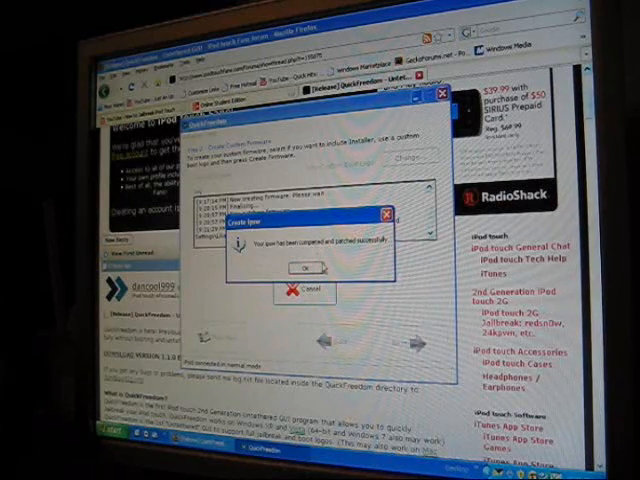
{"action": "left_click", "coordinate": [303, 268]}
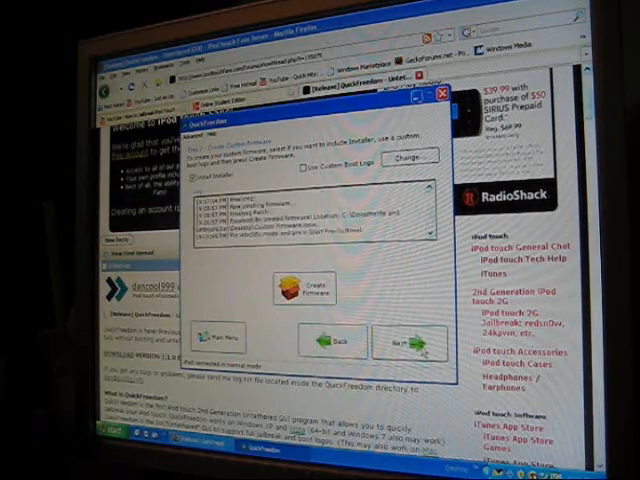
{"action": "left_click", "coordinate": [406, 341]}
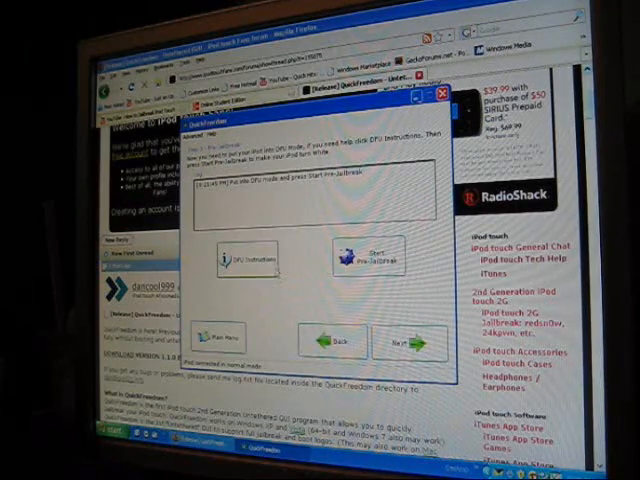